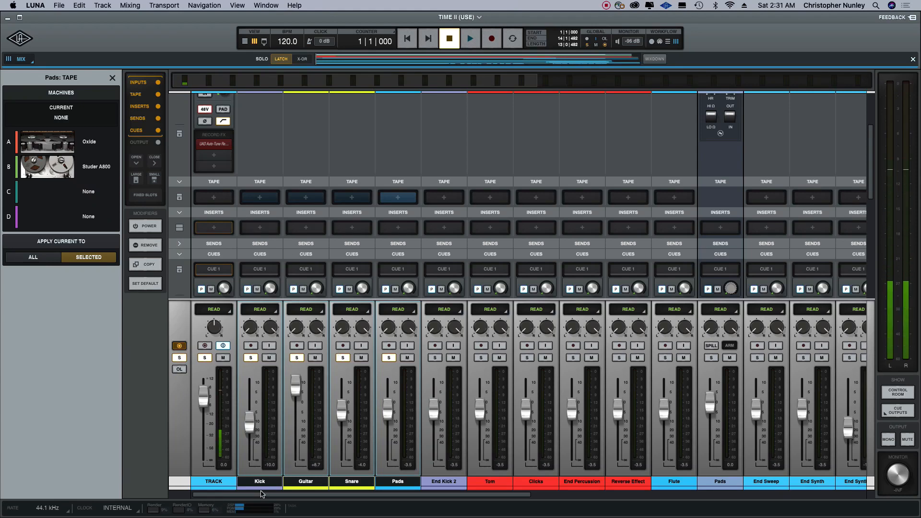
Step: Collapse the Tape, Inserts, Sends and Cues sections on every channel strip
{"action": "left_click", "coordinate": [398, 482]}
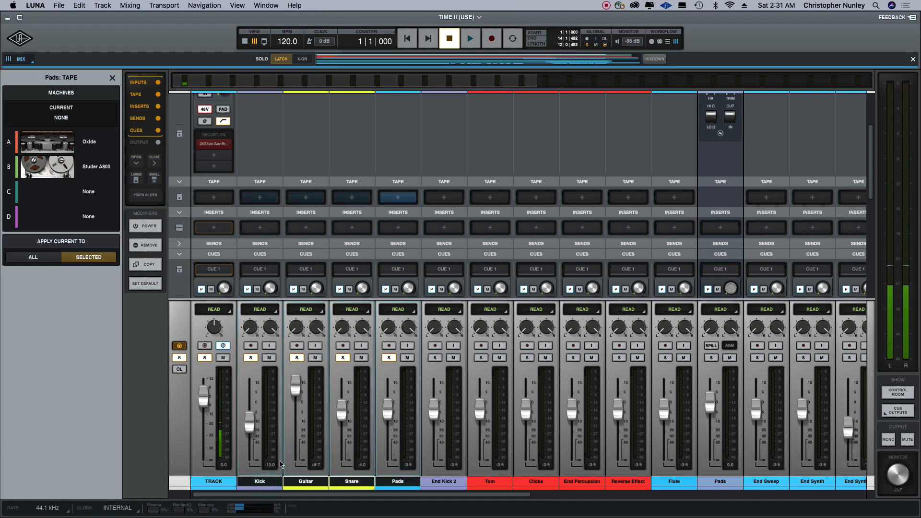
{"action": "mouse_move", "coordinate": [76, 99]}
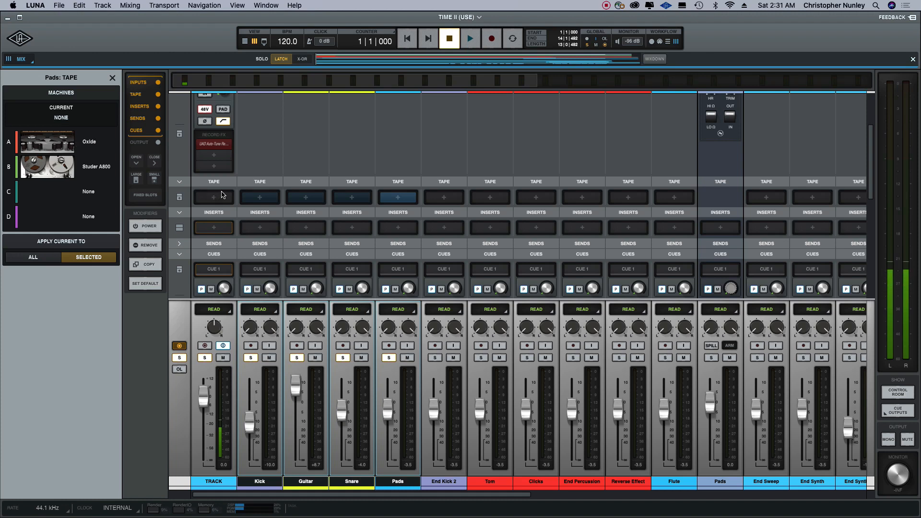
{"action": "mouse_move", "coordinate": [269, 185]}
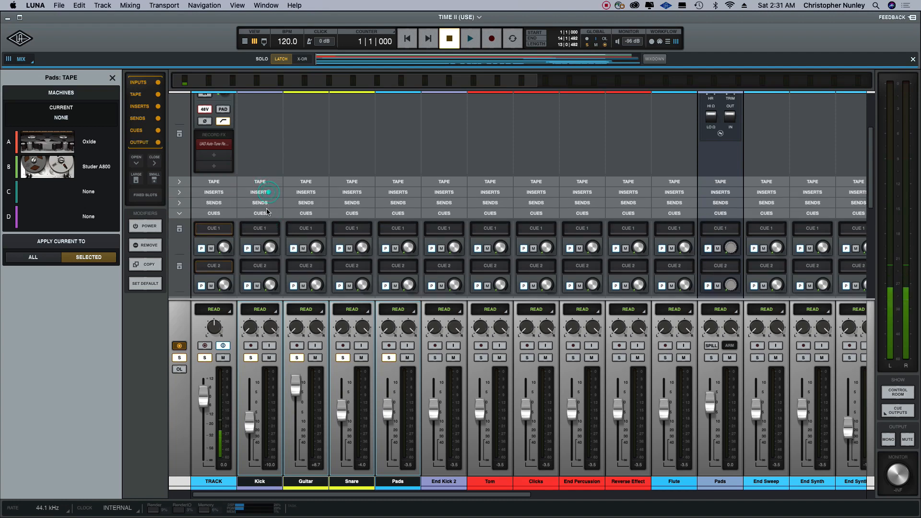
{"action": "left_click", "coordinate": [180, 223]}
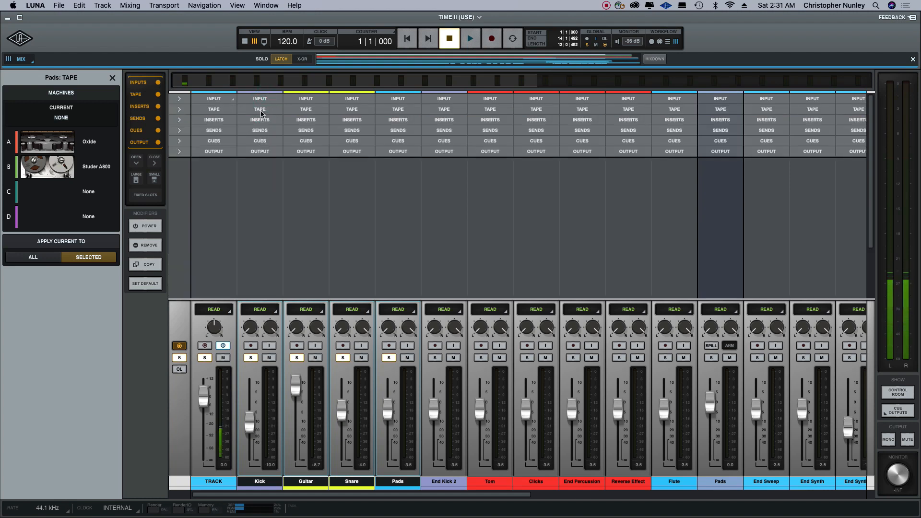
Step: Reopen the Tape section and apply Oxide to the Kick, Guitar, Snare and Pads channels
{"action": "left_click", "coordinate": [179, 109]}
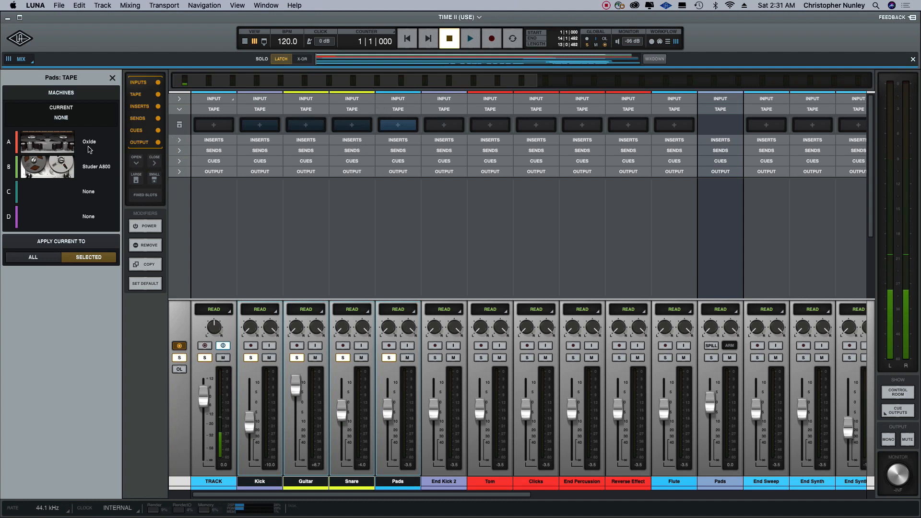
{"action": "left_click", "coordinate": [470, 39]}
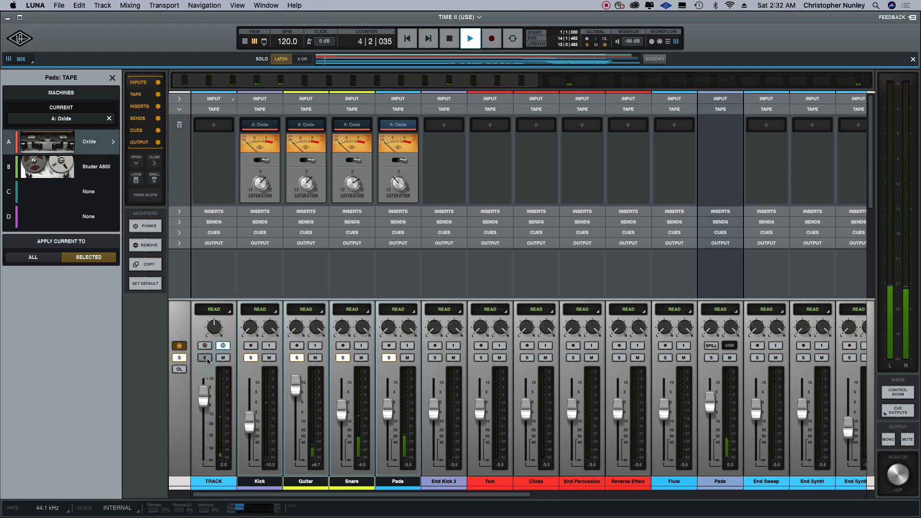
{"action": "left_click", "coordinate": [205, 358]}
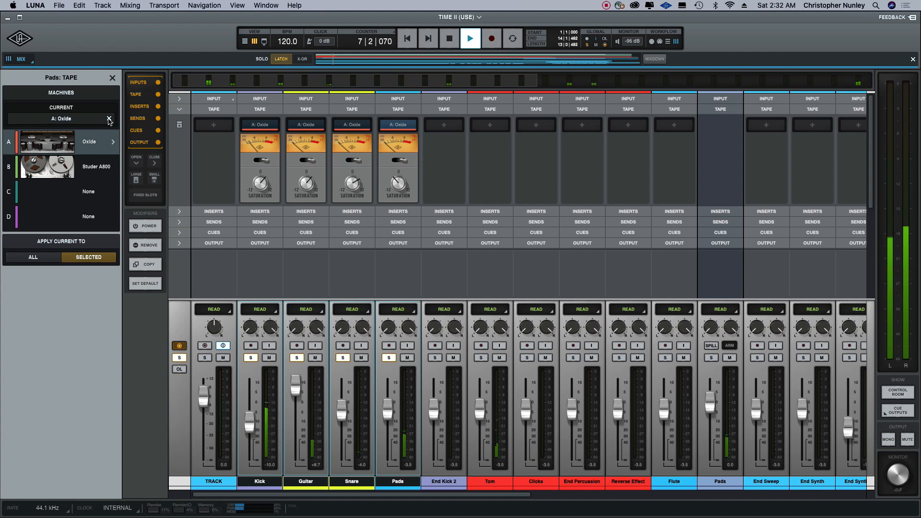
{"action": "left_click", "coordinate": [109, 119]}
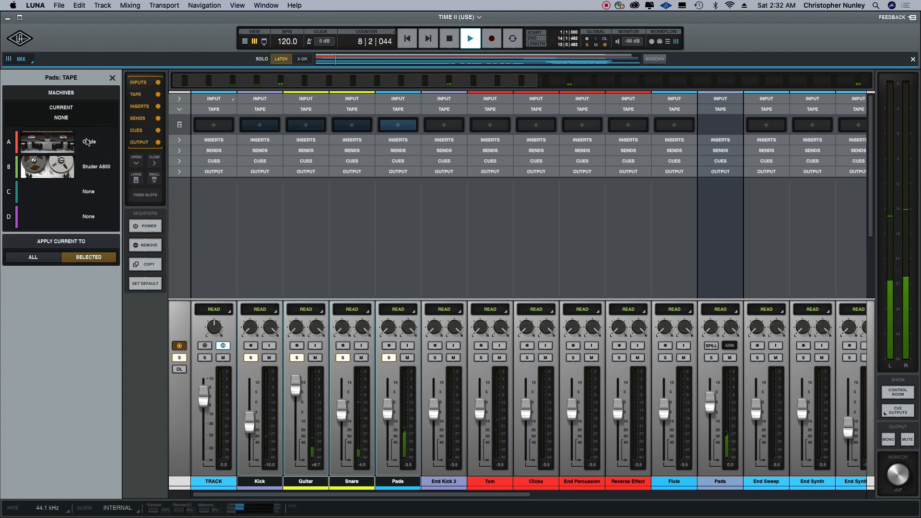
{"action": "left_click", "coordinate": [90, 141]}
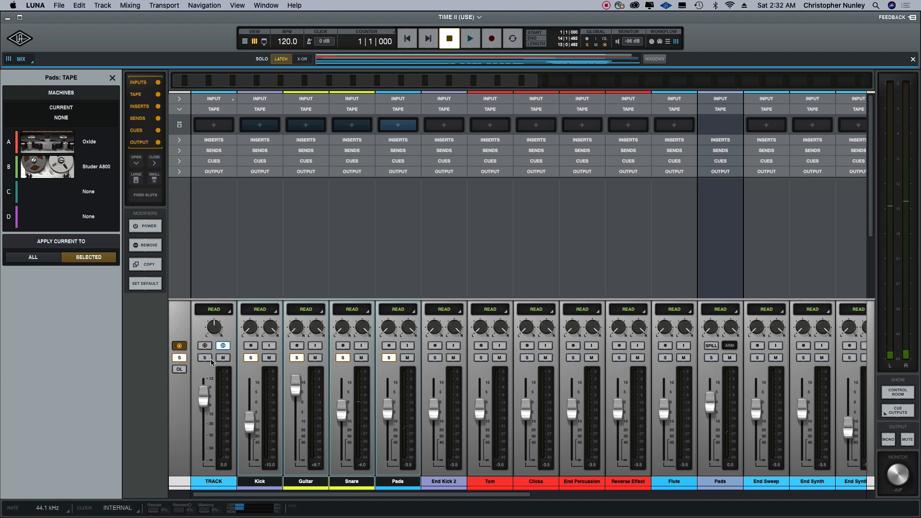
{"action": "left_click", "coordinate": [469, 38]}
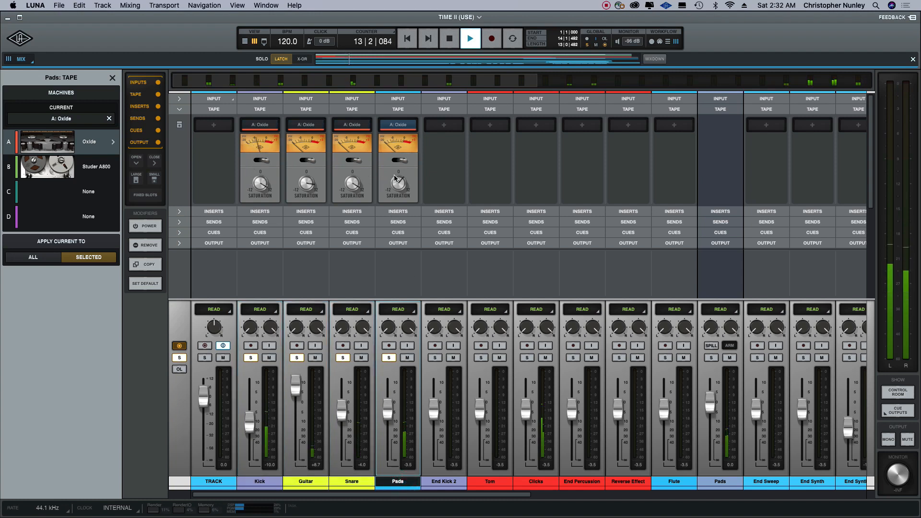
Step: Open Oxide's Machine A: Settings to reveal its preset list
{"action": "left_click", "coordinate": [448, 38]}
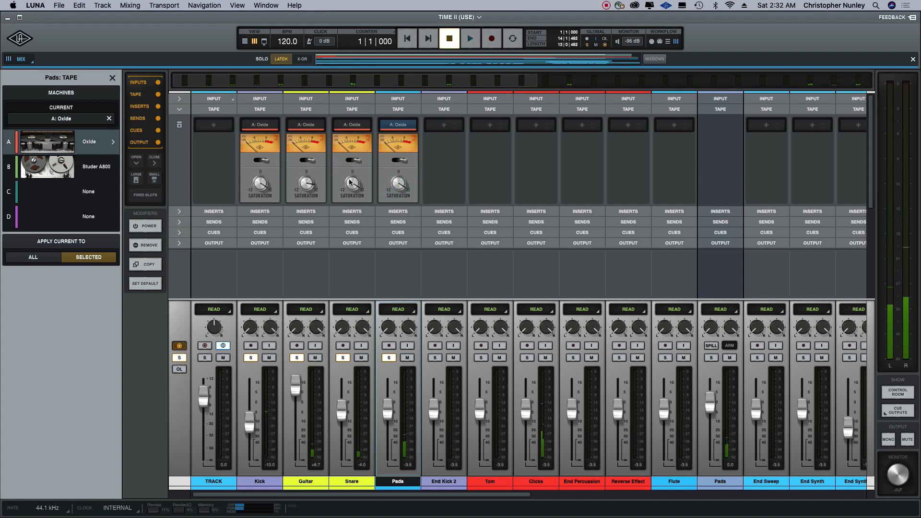
{"action": "left_click", "coordinate": [469, 38]}
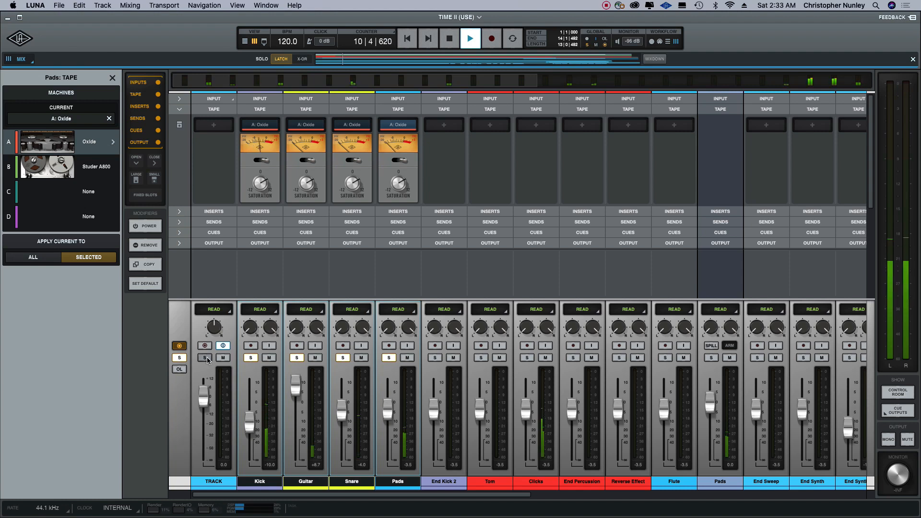
{"action": "left_click", "coordinate": [204, 358]}
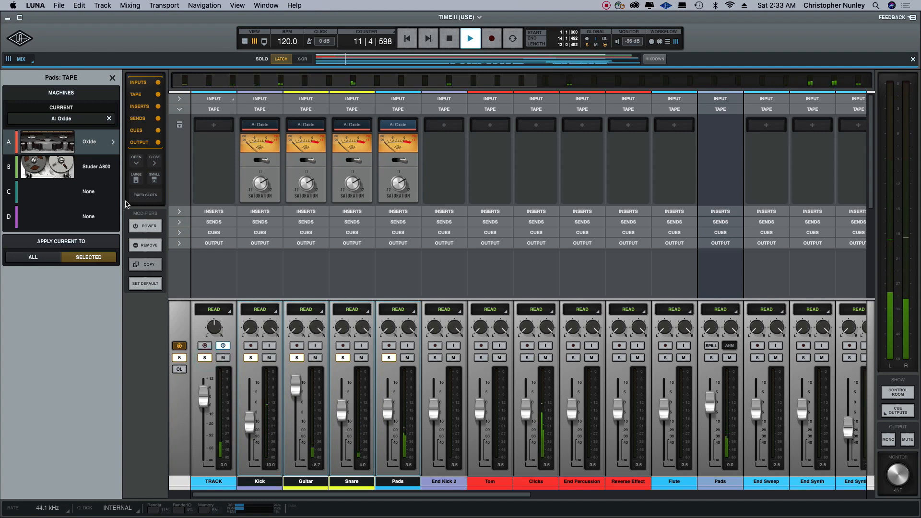
{"action": "left_click", "coordinate": [112, 142]}
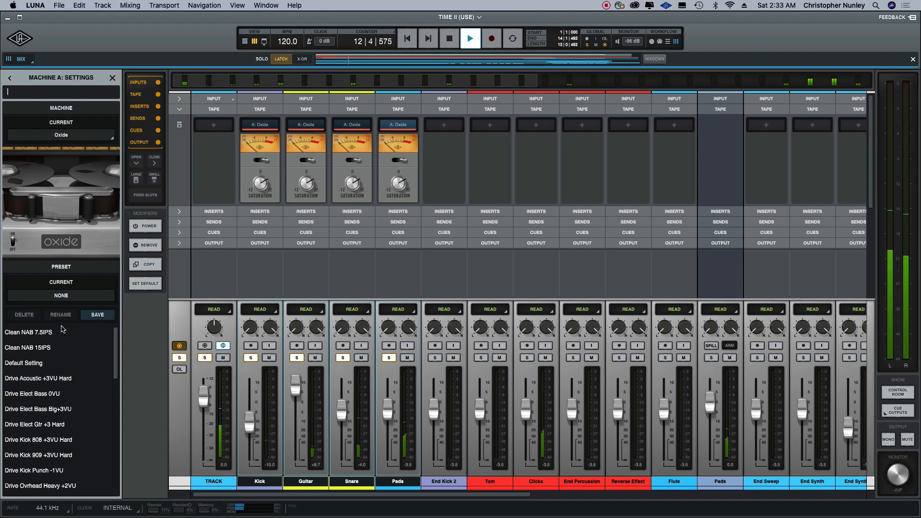
Step: On Kick, try Clean NAB 15IPS, Default, Drive Acoustic, Drive Elect Bass and Drive Elect Gtr presets
{"action": "left_click", "coordinate": [29, 332]}
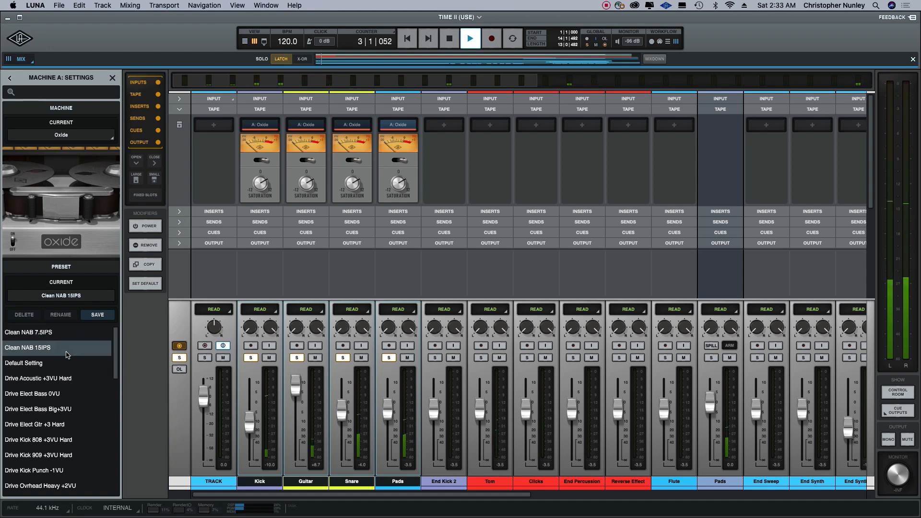
{"action": "left_click", "coordinate": [24, 363]}
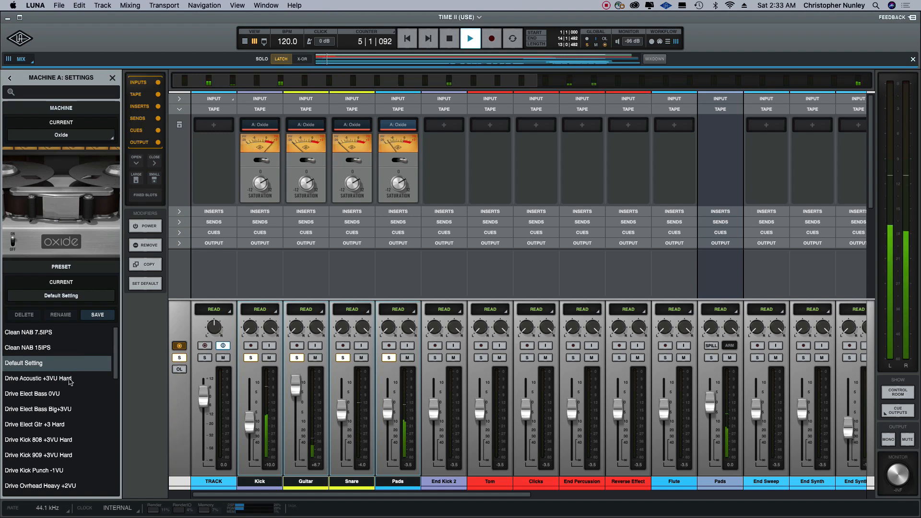
{"action": "left_click", "coordinate": [39, 378]}
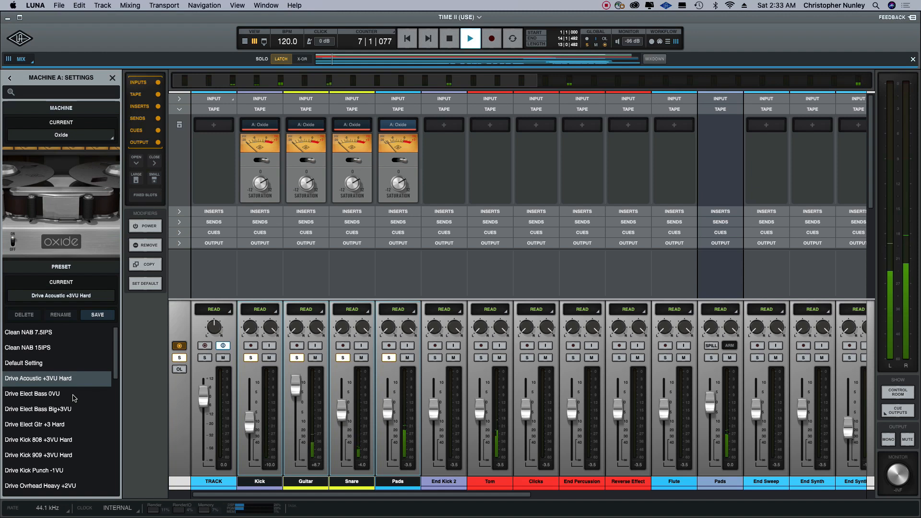
{"action": "left_click", "coordinate": [33, 393]}
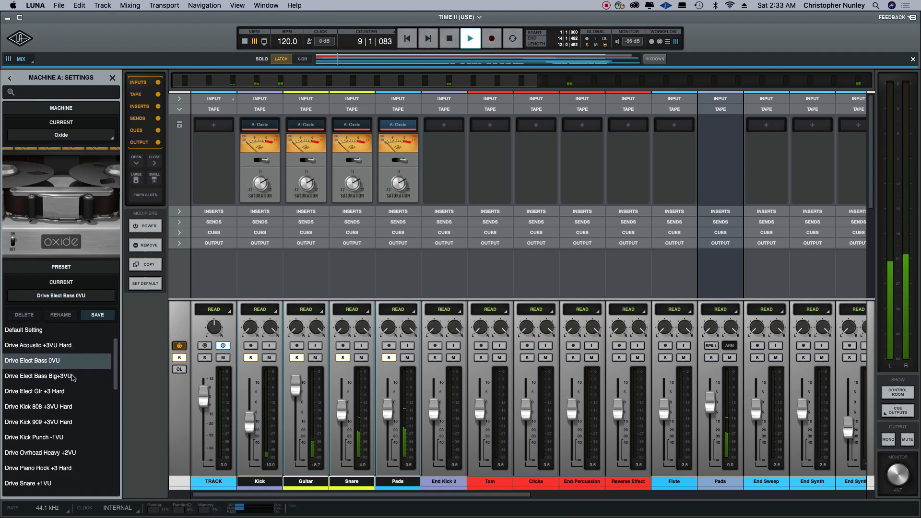
{"action": "left_click", "coordinate": [39, 375]}
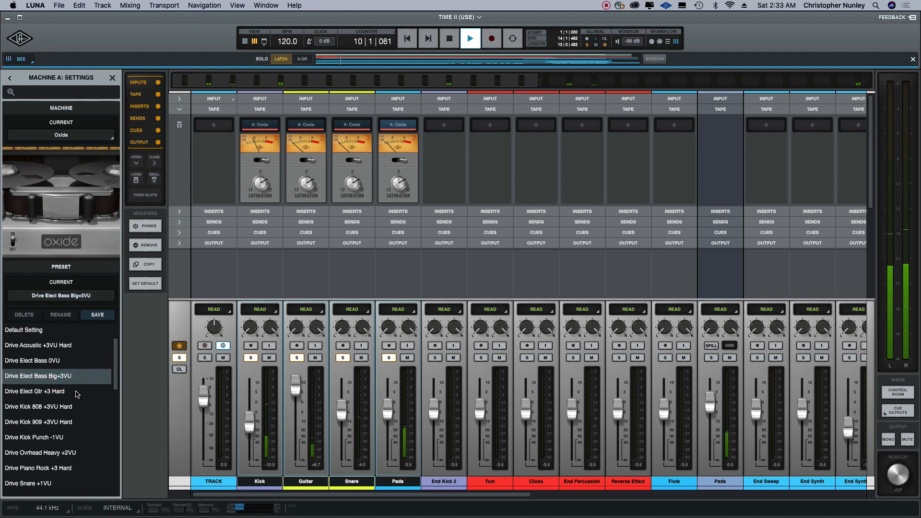
{"action": "left_click", "coordinate": [34, 391]}
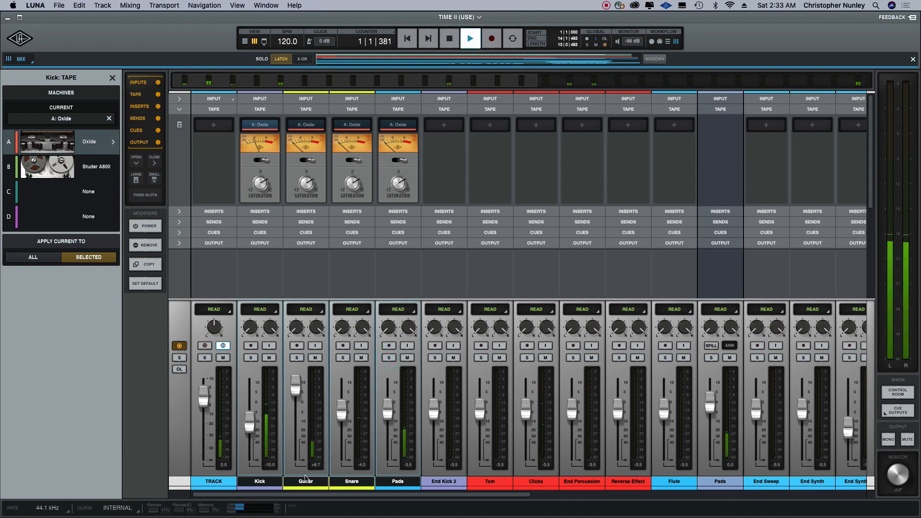
Step: Select Guitar, open its Oxide settings and load Drive Elect Gtr +3 Hard
{"action": "left_click", "coordinate": [306, 481]}
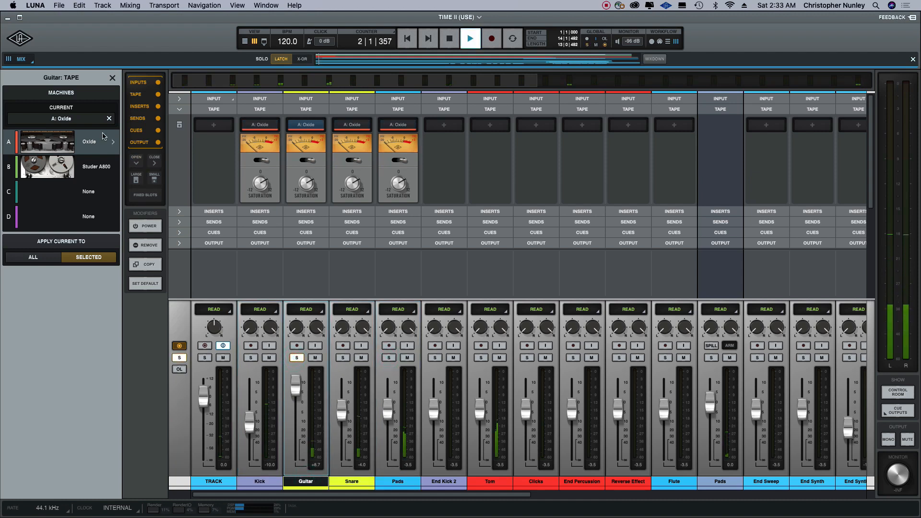
{"action": "left_click", "coordinate": [112, 142]}
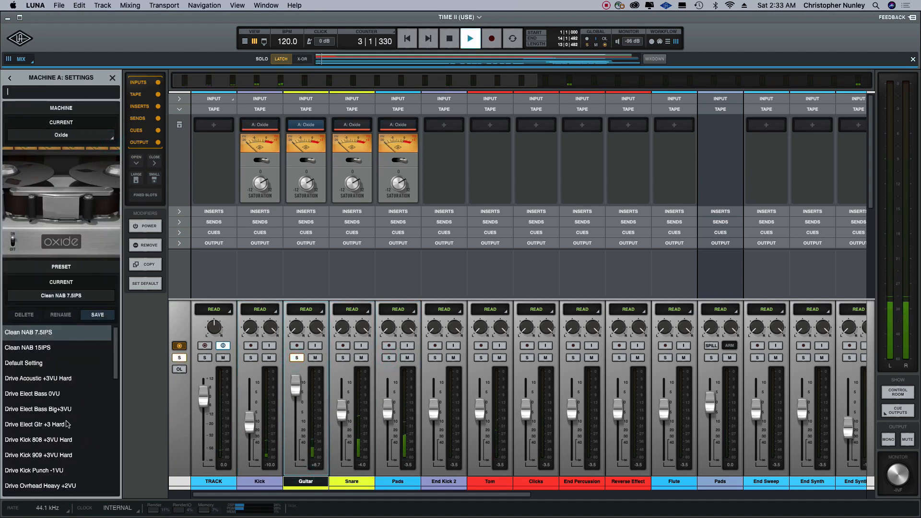
{"action": "left_click", "coordinate": [35, 424]}
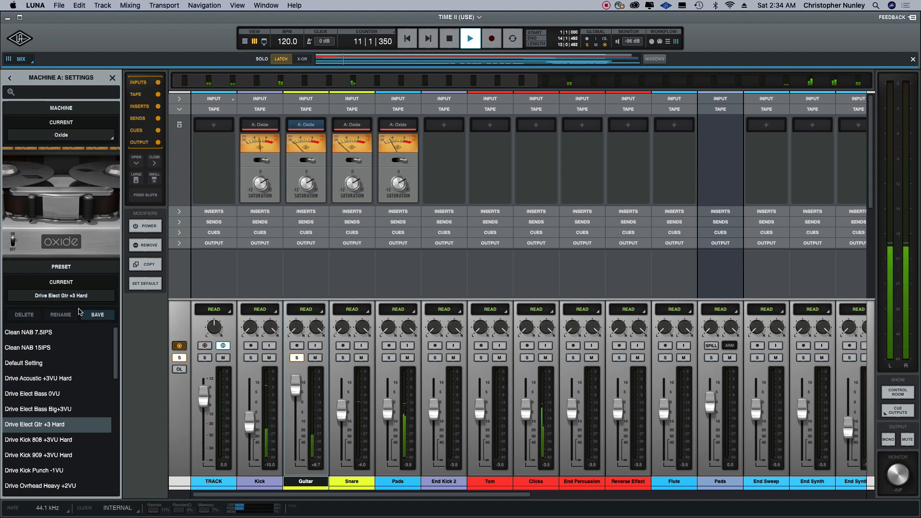
Step: Try Clean NAB 7.5IPS, Default and Drive Elect Bass Big+3VU, revert to Drive Elect Gtr, unsolo Guitar
{"action": "left_click", "coordinate": [29, 332]}
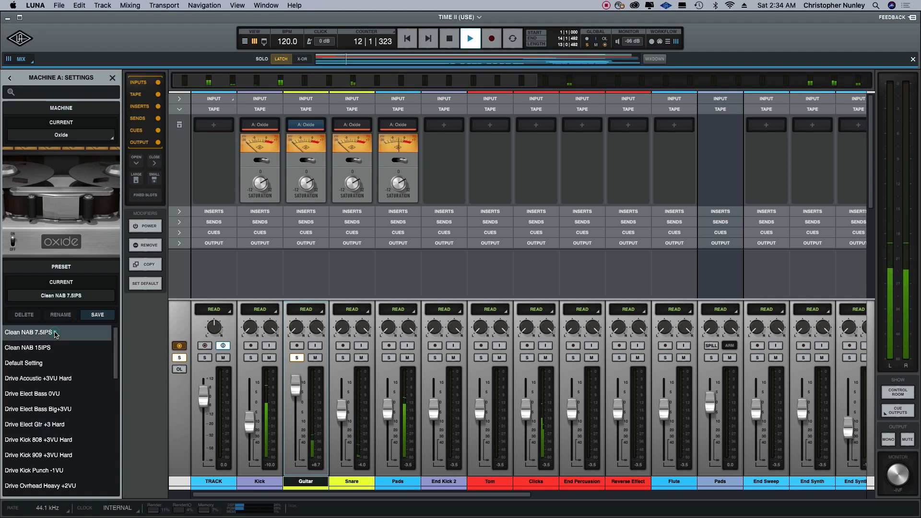
{"action": "left_click", "coordinate": [24, 363]}
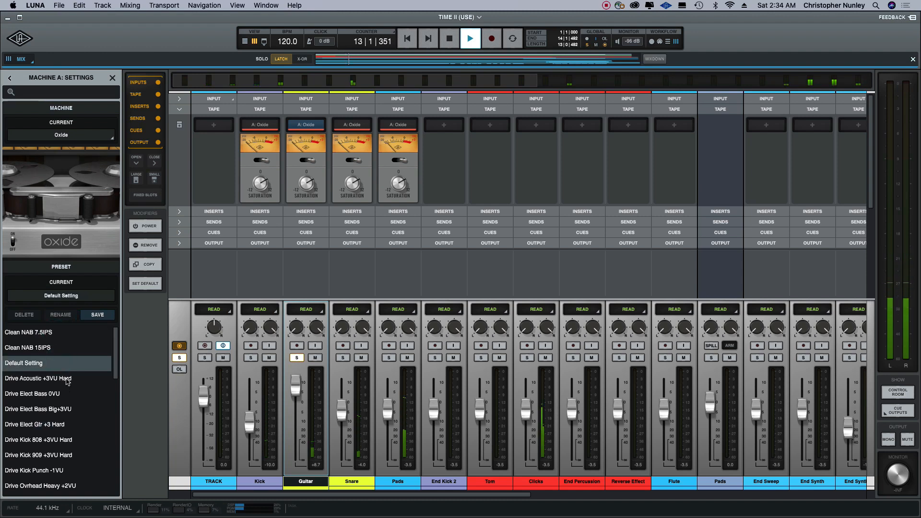
{"action": "left_click", "coordinate": [38, 408]}
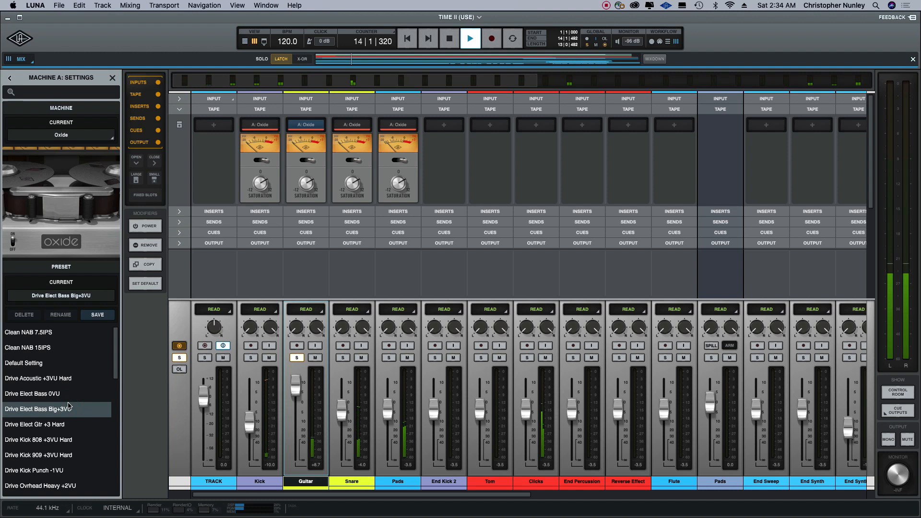
{"action": "left_click", "coordinate": [34, 424]}
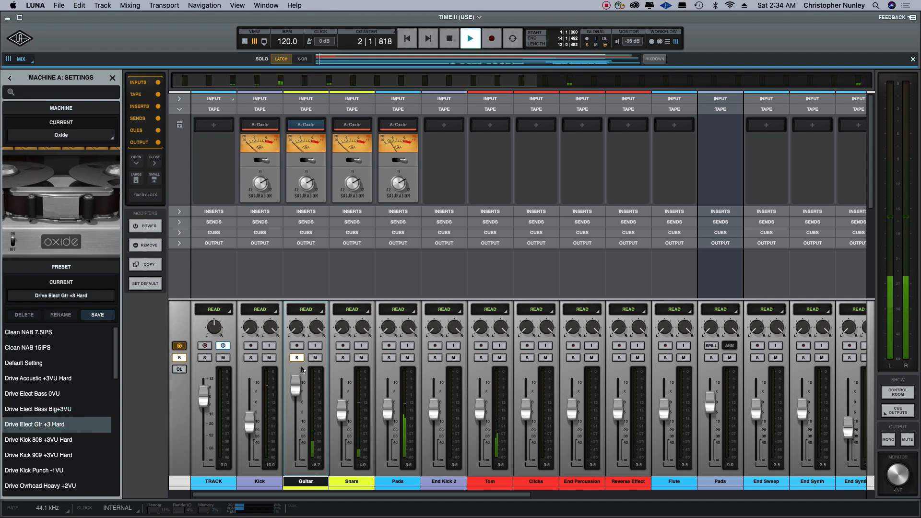
{"action": "left_click", "coordinate": [351, 481]}
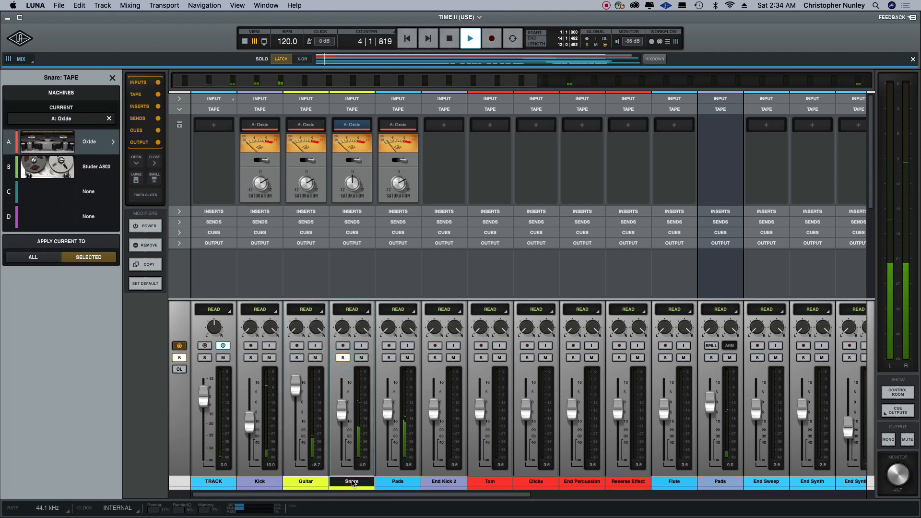
Step: On Snare, try Clean NAB 15IPS, Default, Drive Snare +1VU, Drive Snare 808 and Drive Synth Bass
{"action": "left_click", "coordinate": [110, 142]}
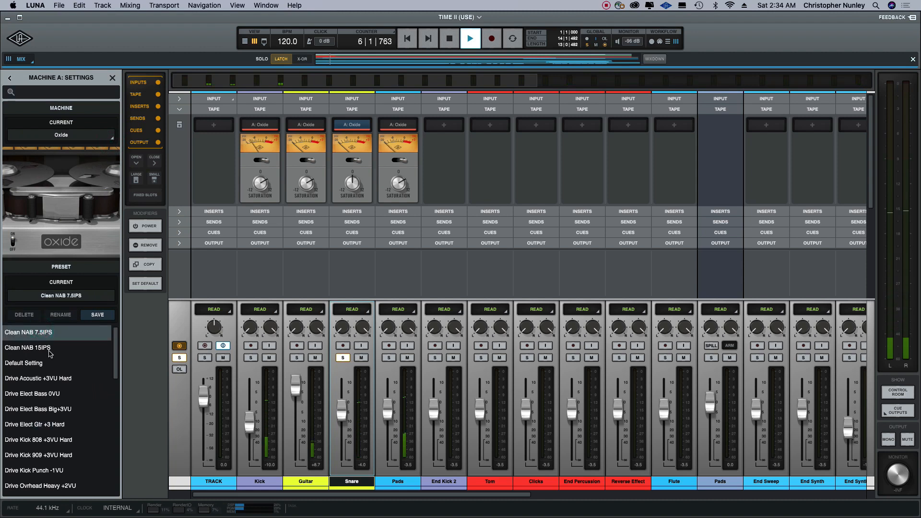
{"action": "left_click", "coordinate": [27, 348]}
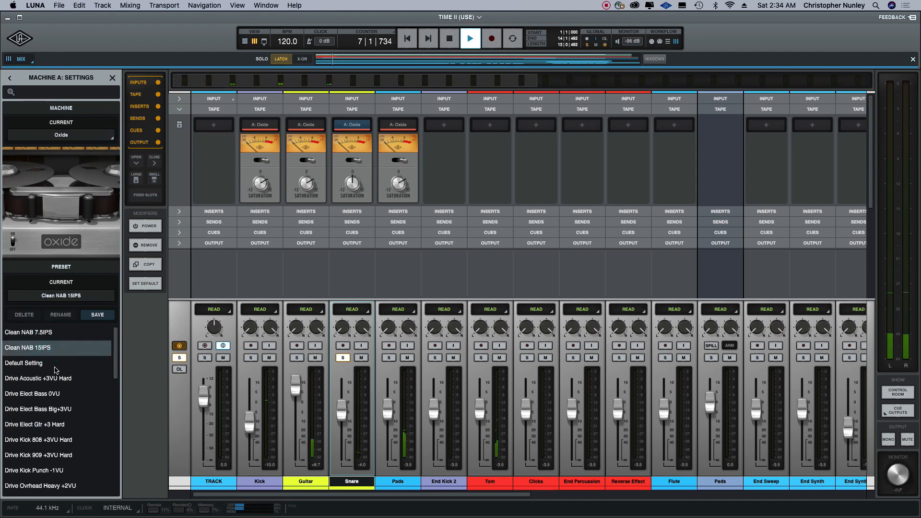
{"action": "left_click", "coordinate": [24, 363]}
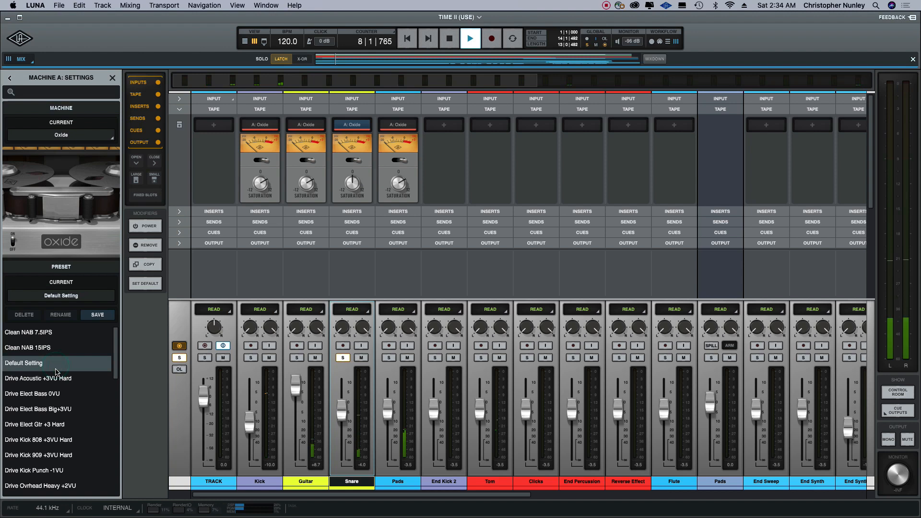
{"action": "scroll", "scroll_direction": "down", "scroll_amount": 3}
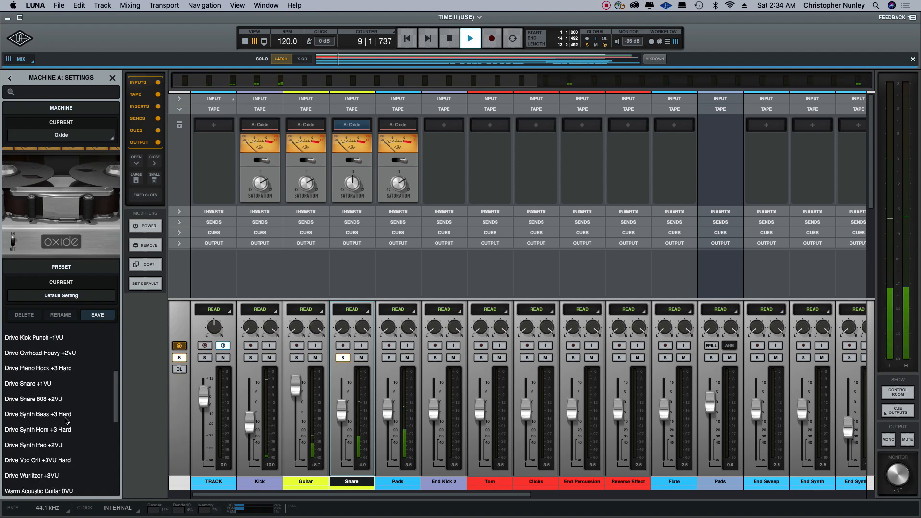
{"action": "left_click", "coordinate": [28, 382]}
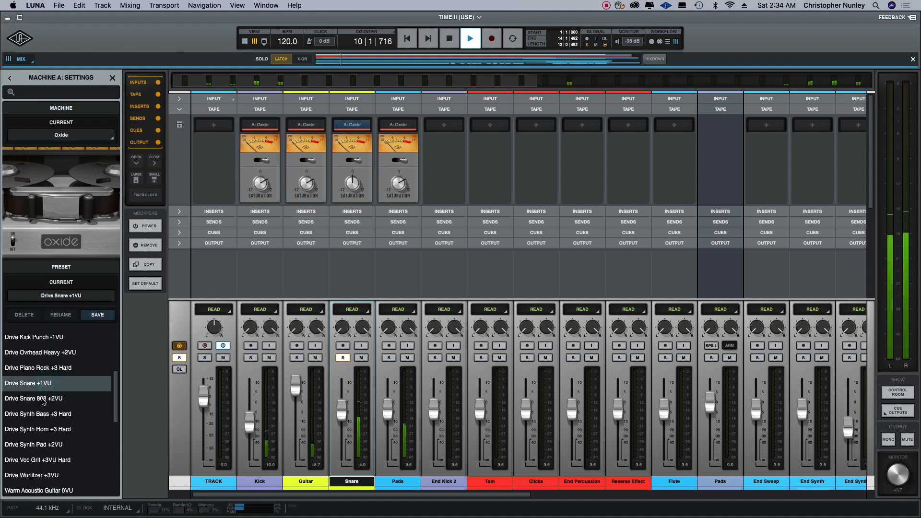
{"action": "left_click", "coordinate": [34, 398]}
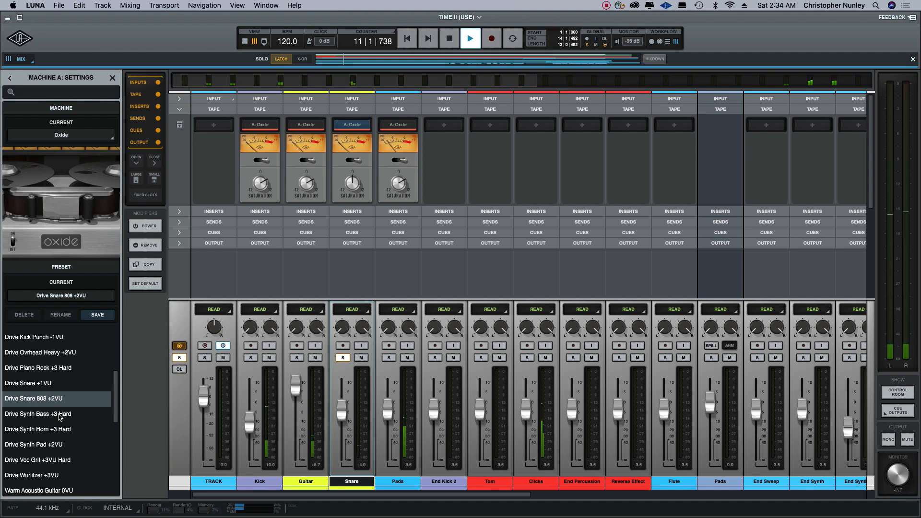
{"action": "left_click", "coordinate": [38, 413]}
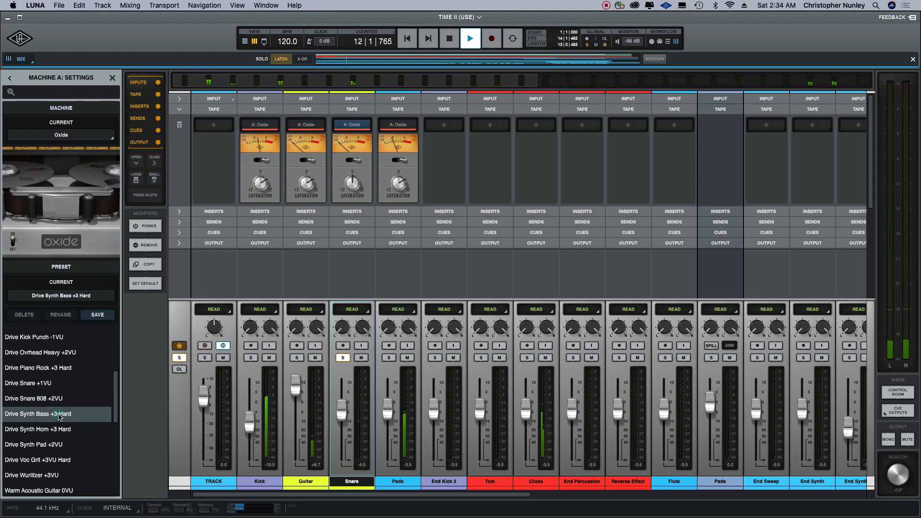
Step: Compare Warm Piano +1VU, Warm Snare -3VU, Warm Snare 808 -7VU and Warm Synth Pad -1VU on Snare
{"action": "left_click", "coordinate": [37, 429]}
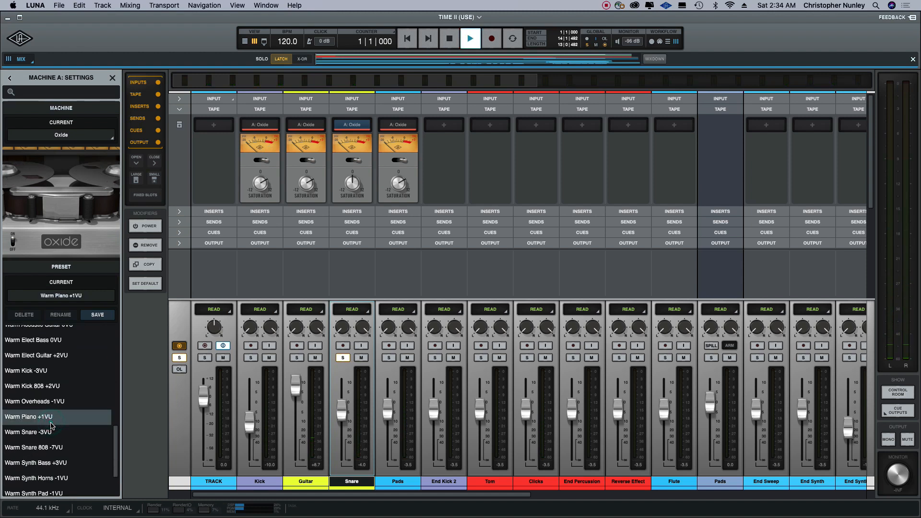
{"action": "left_click", "coordinate": [44, 432]}
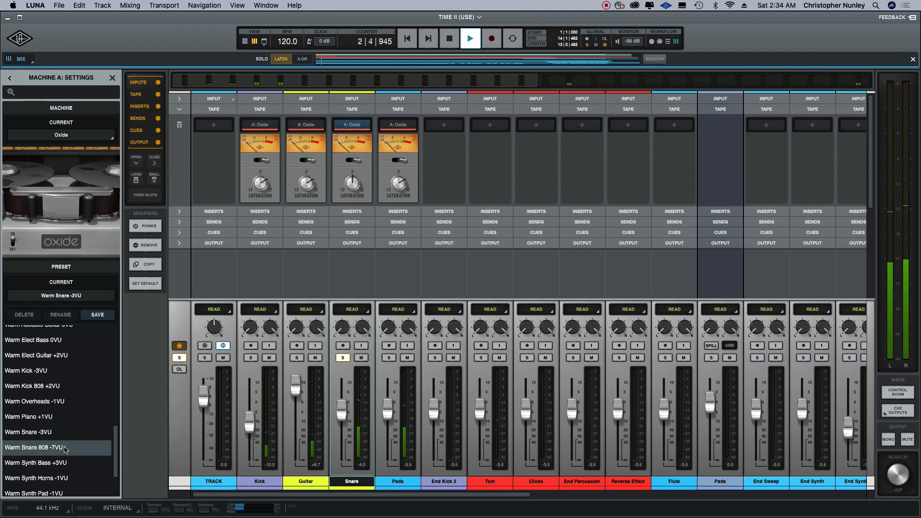
{"action": "left_click", "coordinate": [34, 447]}
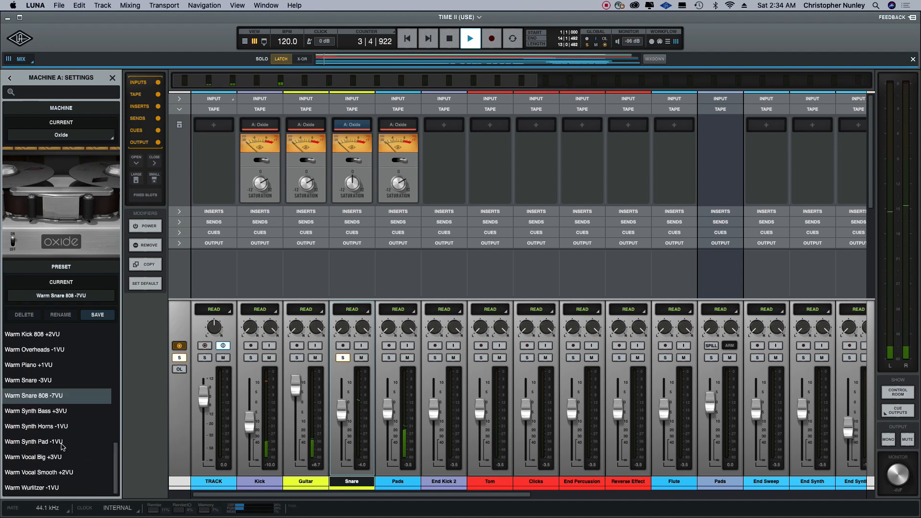
{"action": "left_click", "coordinate": [33, 441]}
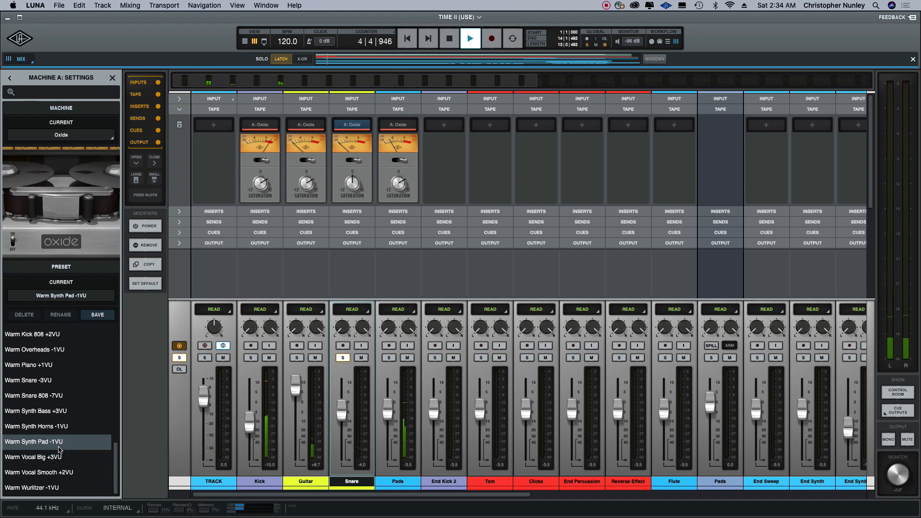
{"action": "left_click", "coordinate": [33, 395]}
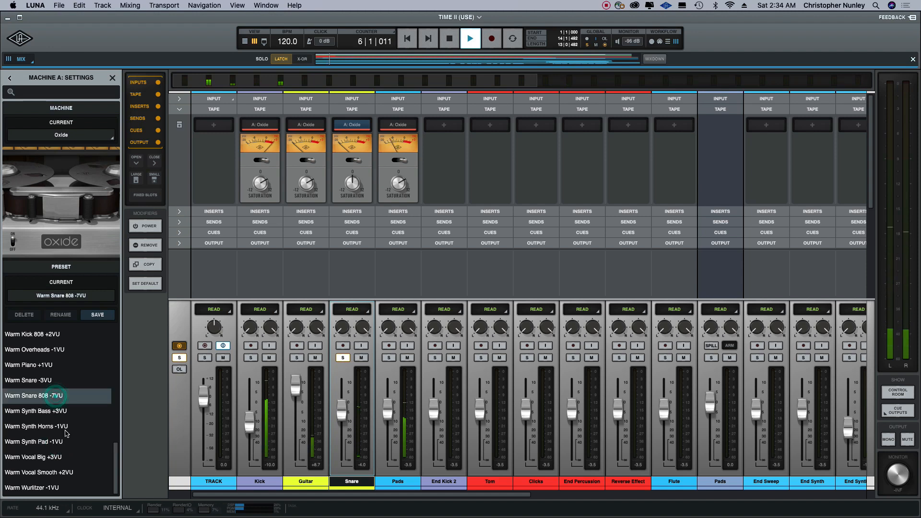
{"action": "left_click", "coordinate": [35, 442]}
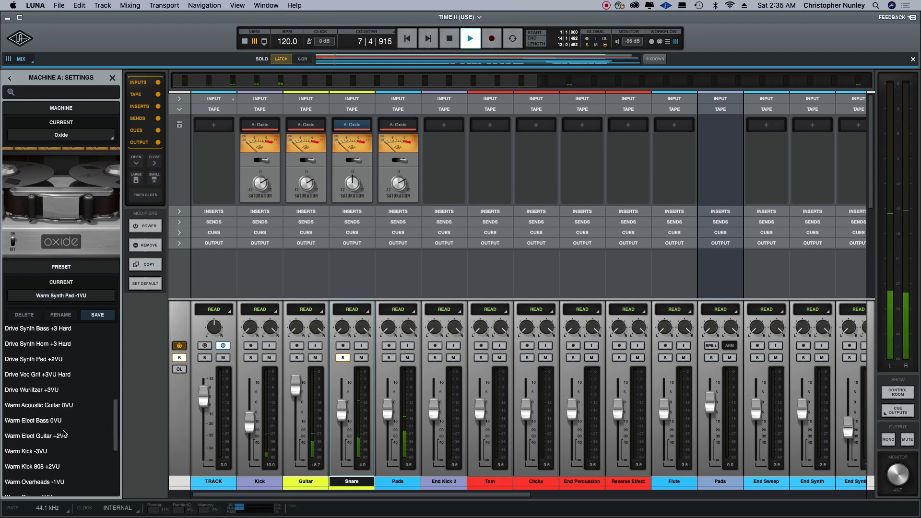
Step: Try Clean NAB 7.5IPS and 15IPS on Snare, then return to the Machines panel
{"action": "scroll", "scroll_direction": "up", "scroll_amount": 3}
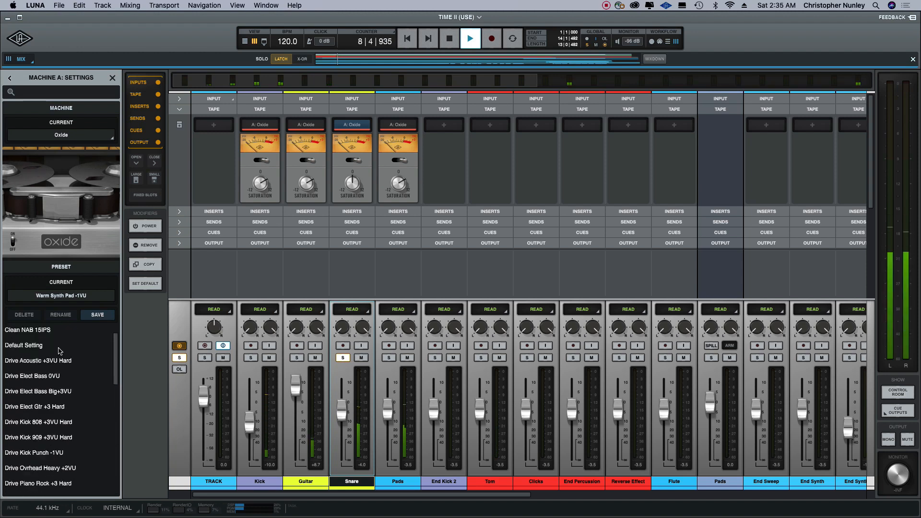
{"action": "left_click", "coordinate": [35, 332]}
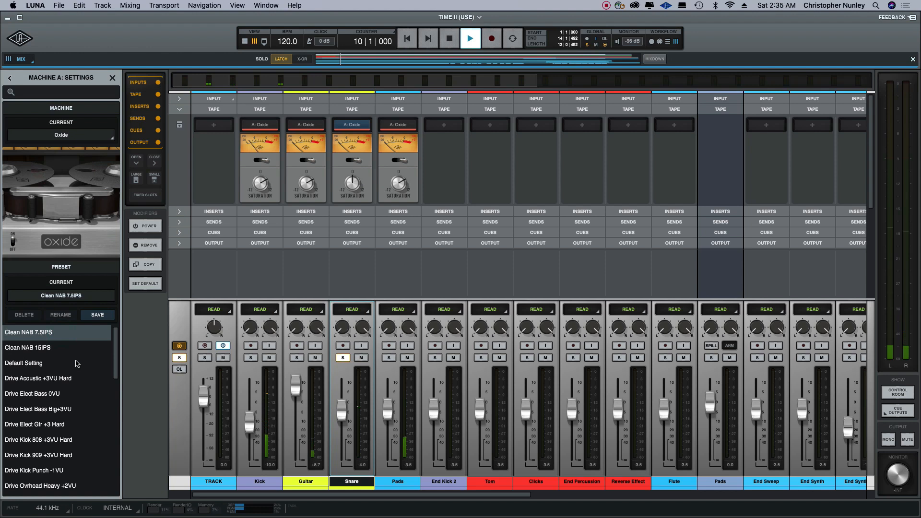
{"action": "left_click", "coordinate": [27, 348]}
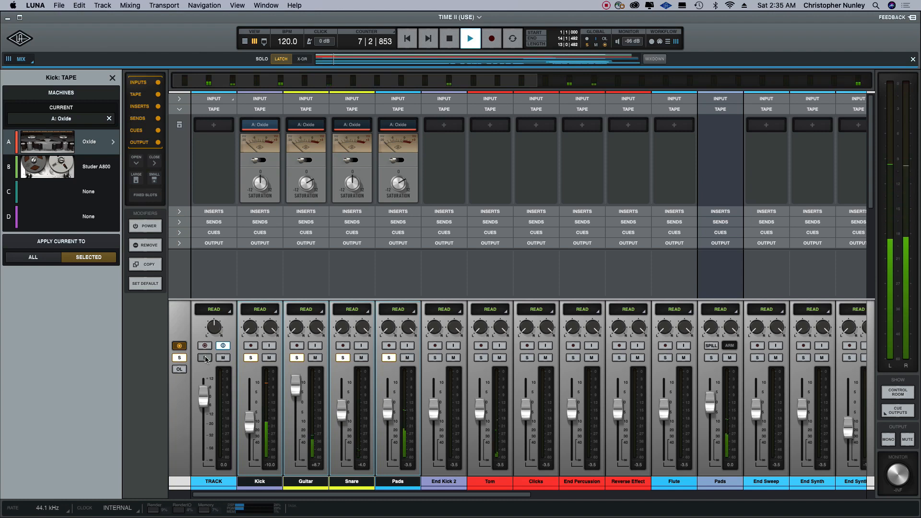
{"action": "left_click", "coordinate": [469, 39]}
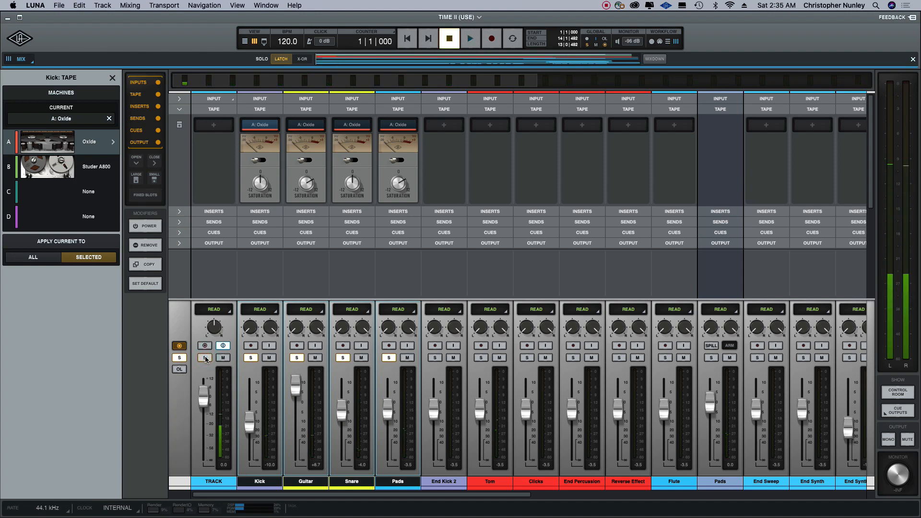